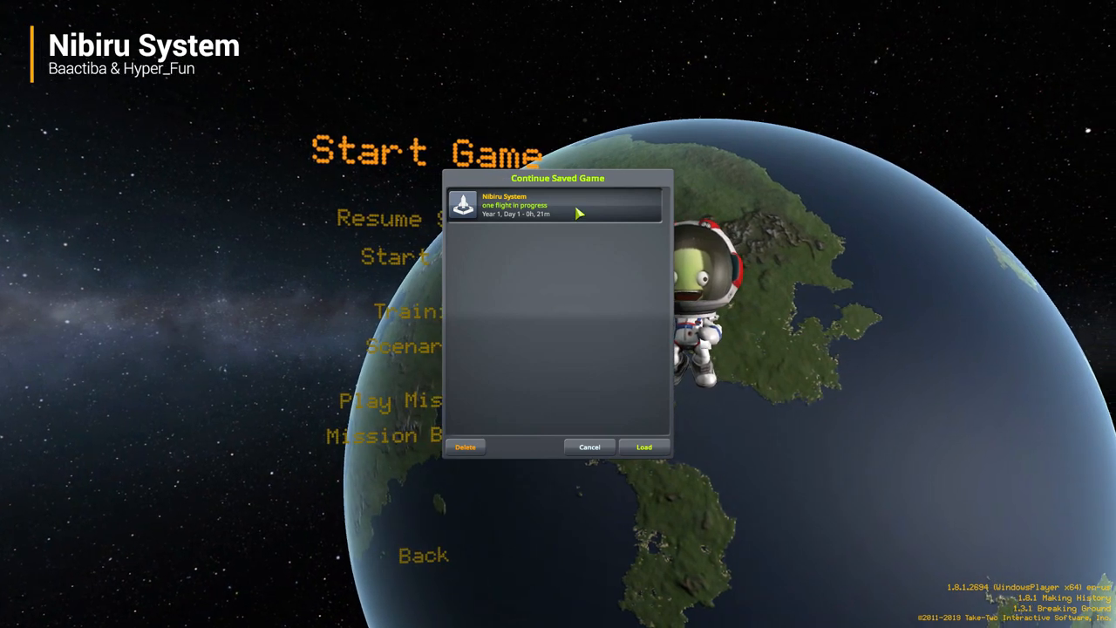
Load the 'Nibiru System' saved game to reach the Space Center.
click(644, 446)
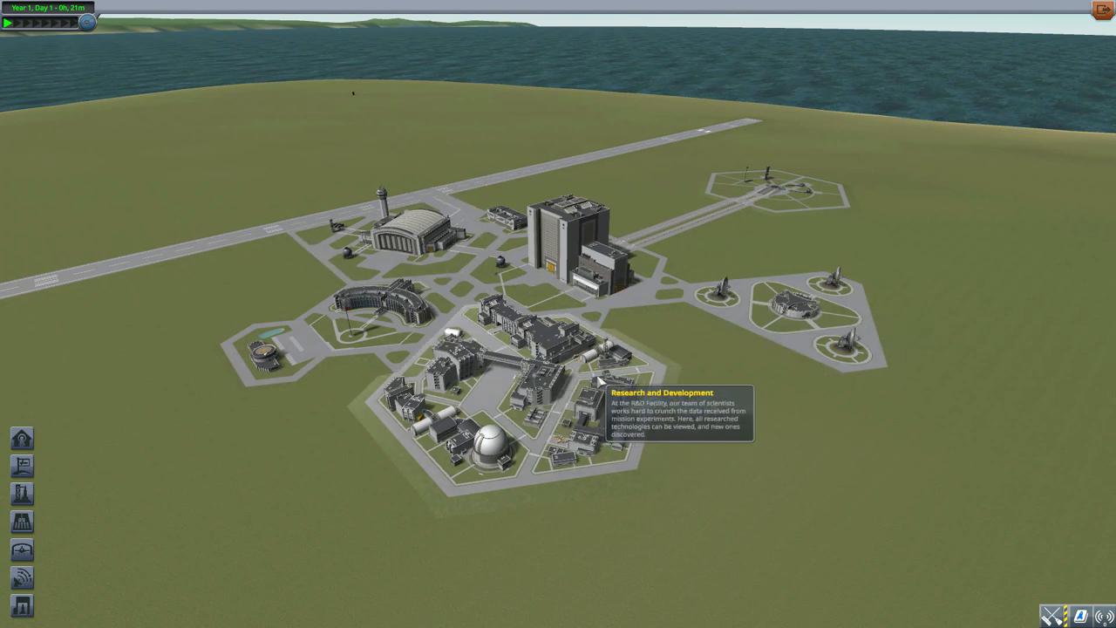
mouse_move(636, 225)
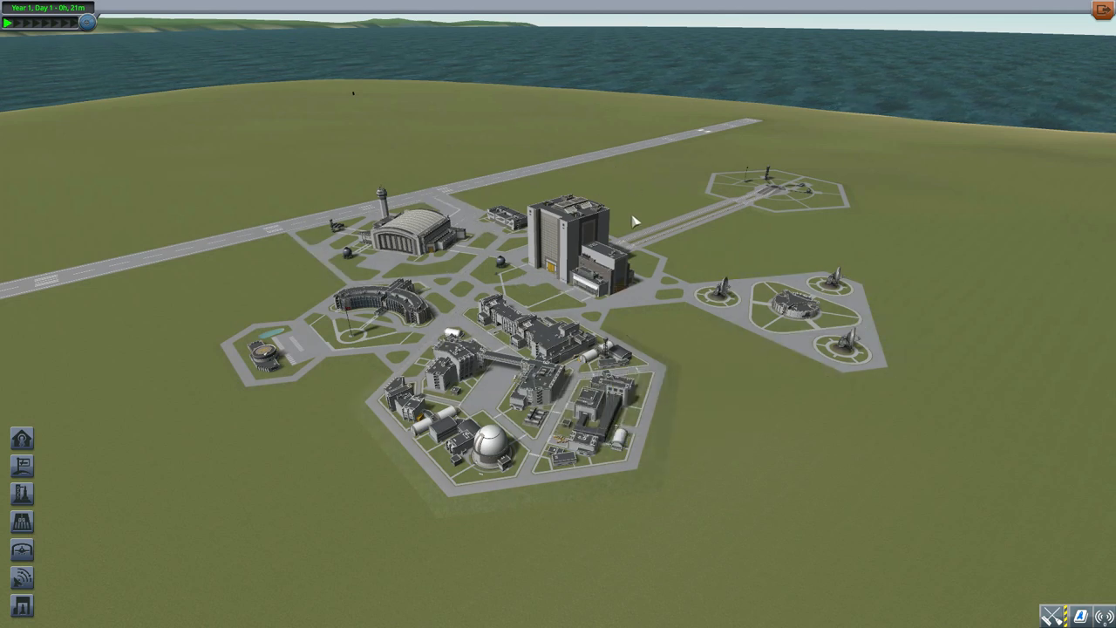
mouse_move(702, 265)
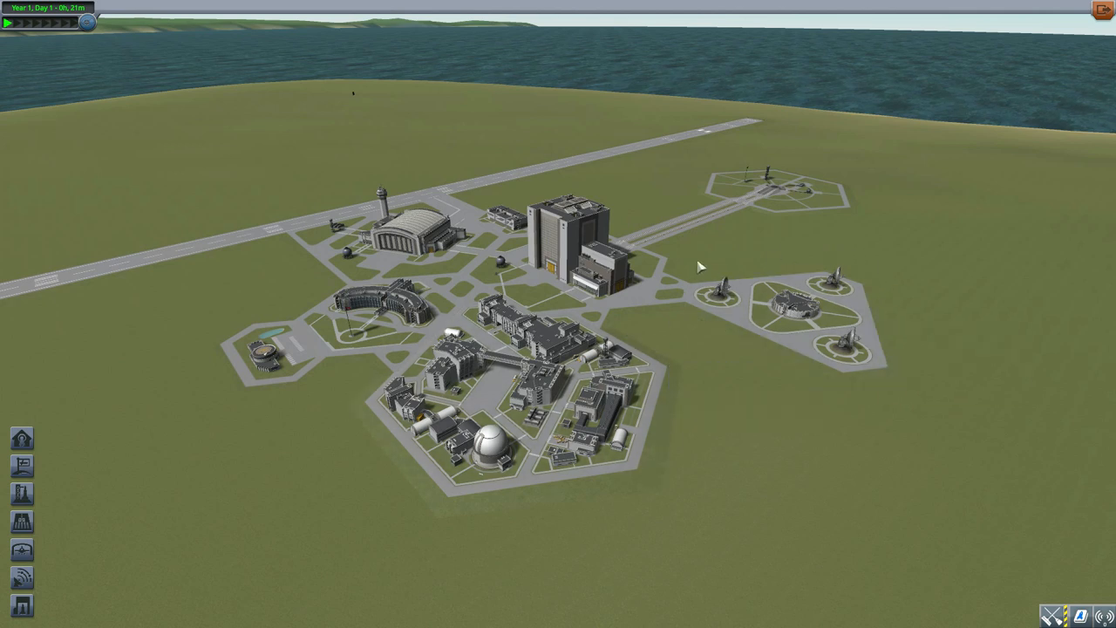
mouse_move(791, 303)
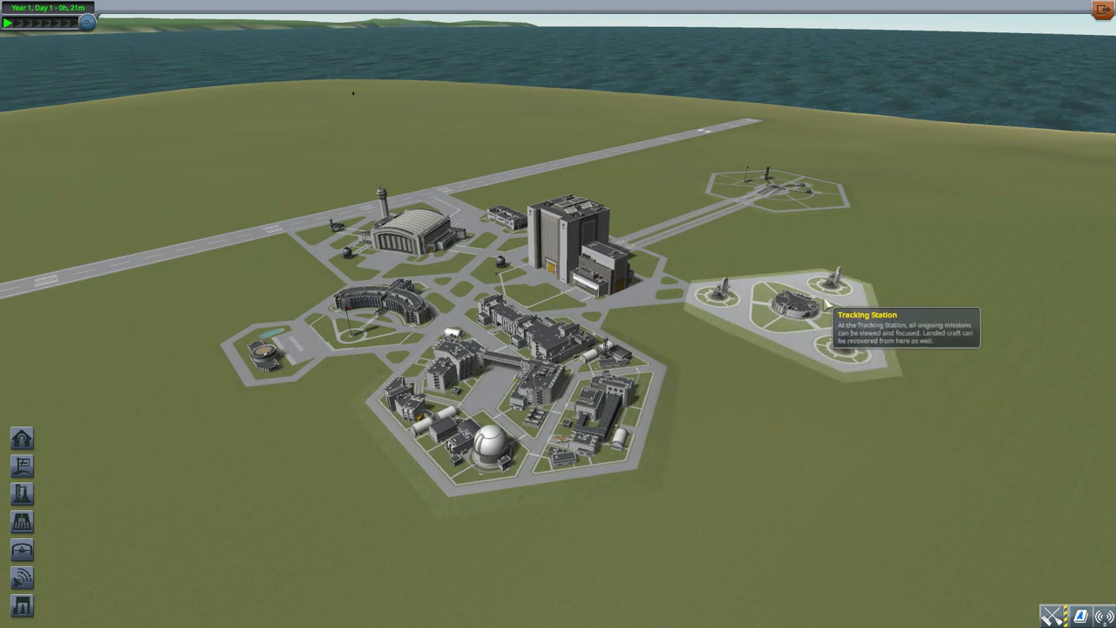
Enter the Tracking Station to view the Nibiru system's orbits and tracked satellite.
click(789, 300)
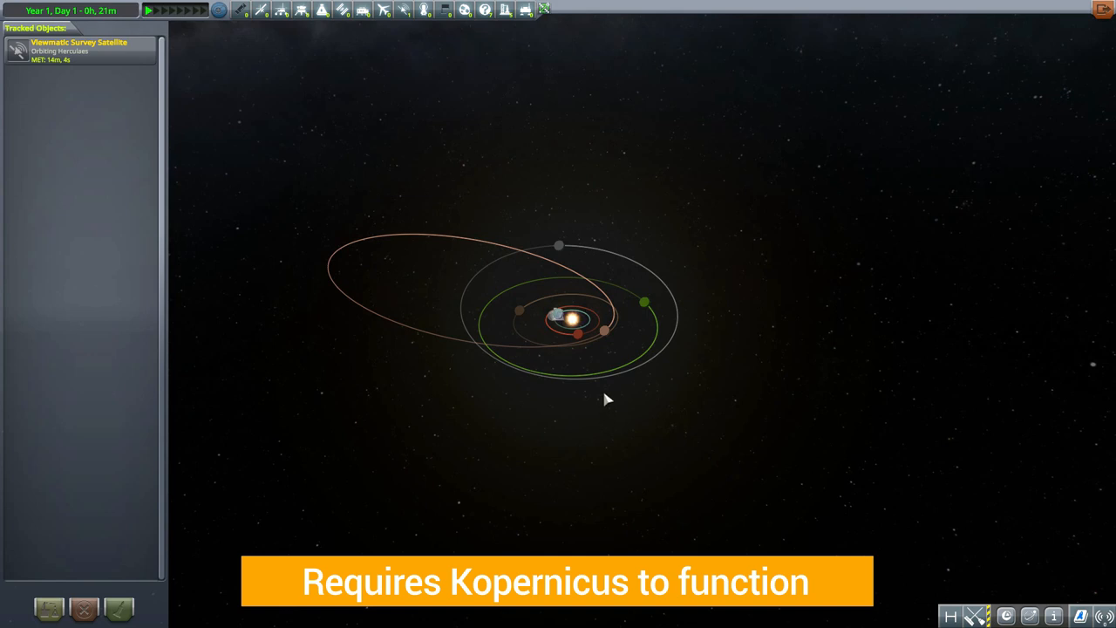
mouse_move(512, 267)
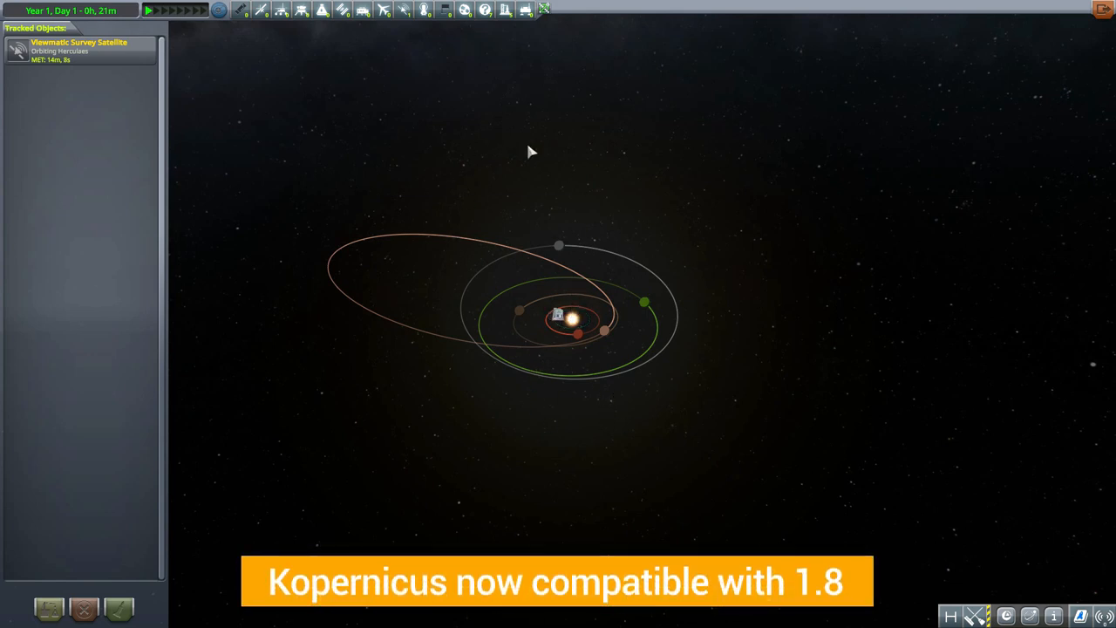
mouse_move(592, 225)
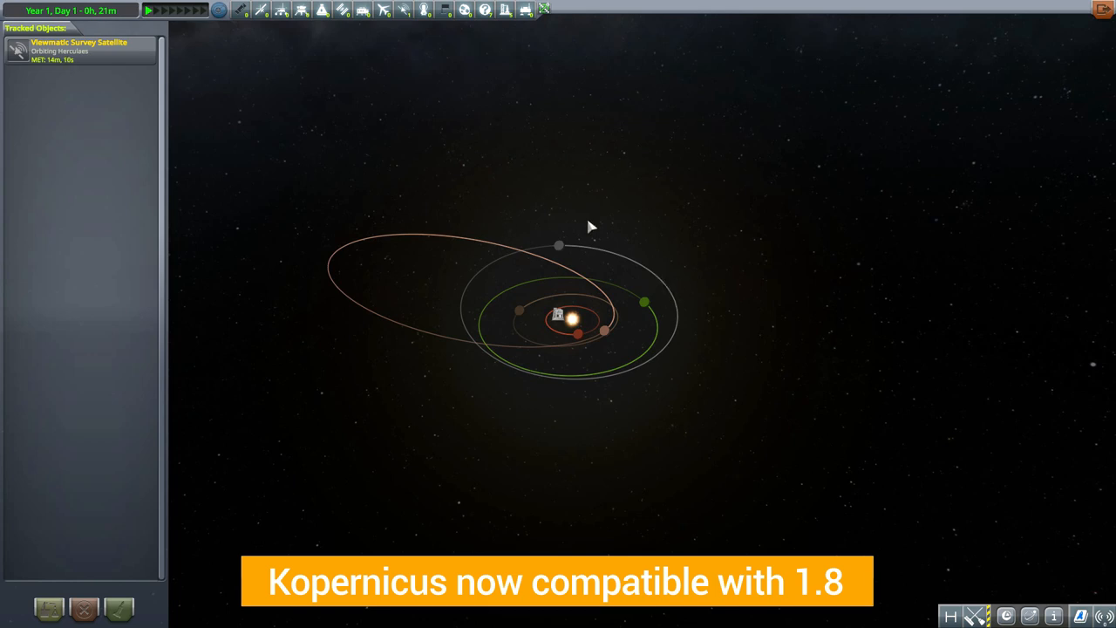
mouse_move(767, 173)
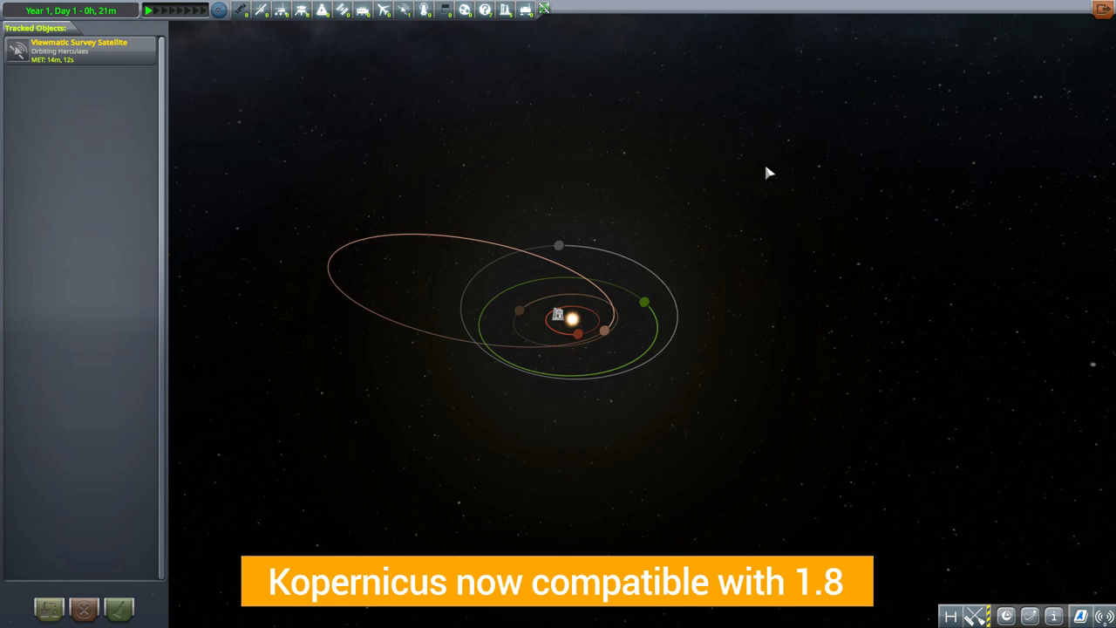
mouse_move(603, 389)
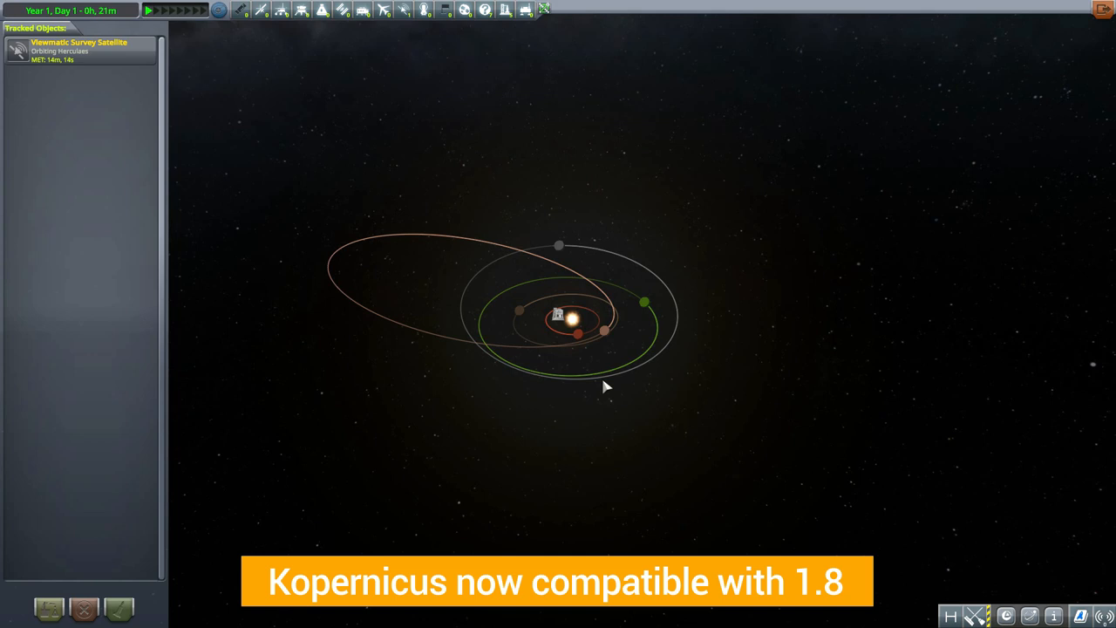
mouse_move(453, 193)
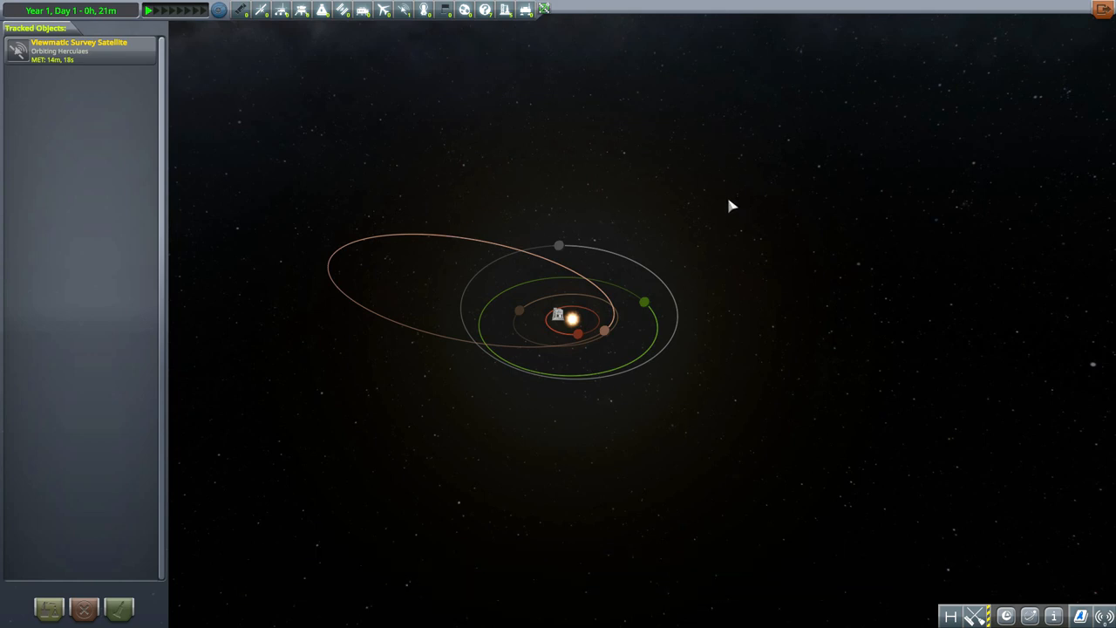
mouse_move(603, 272)
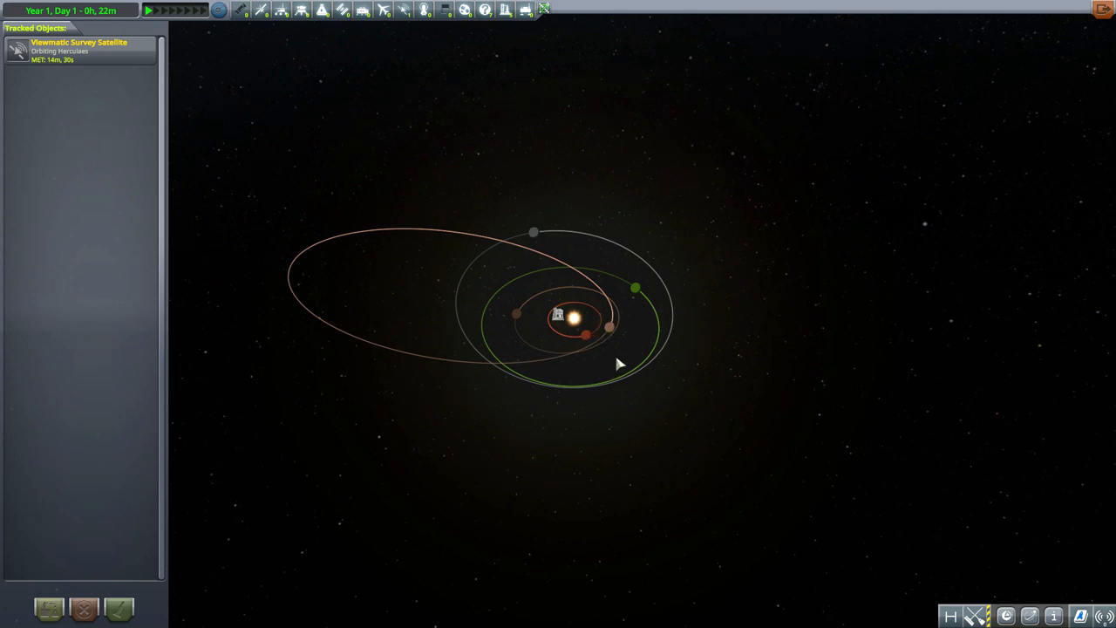
mouse_move(609, 336)
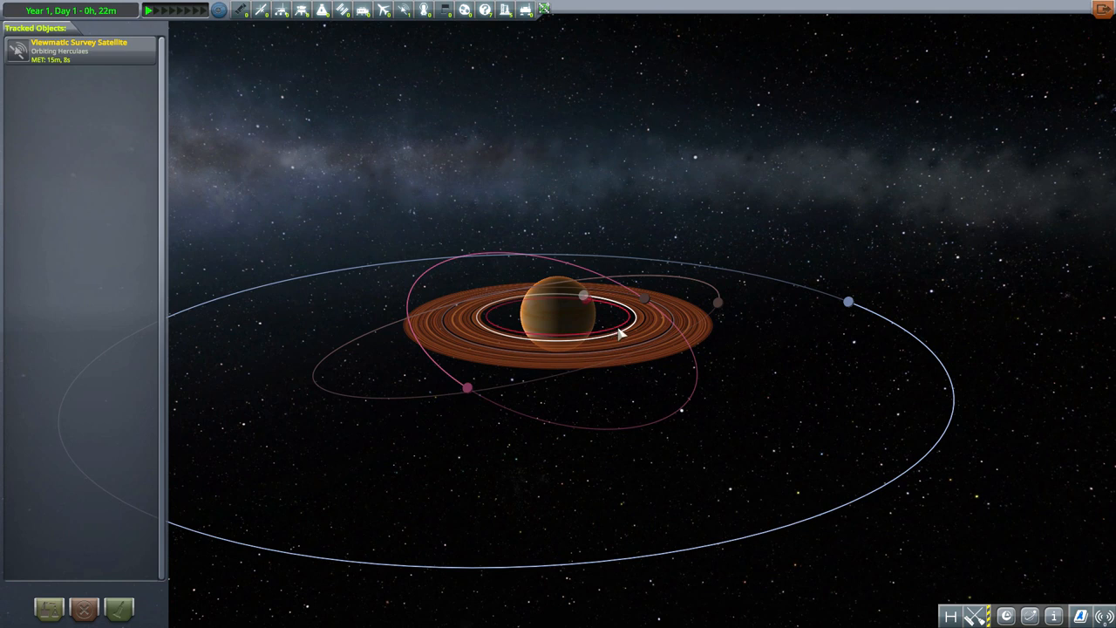
mouse_move(638, 414)
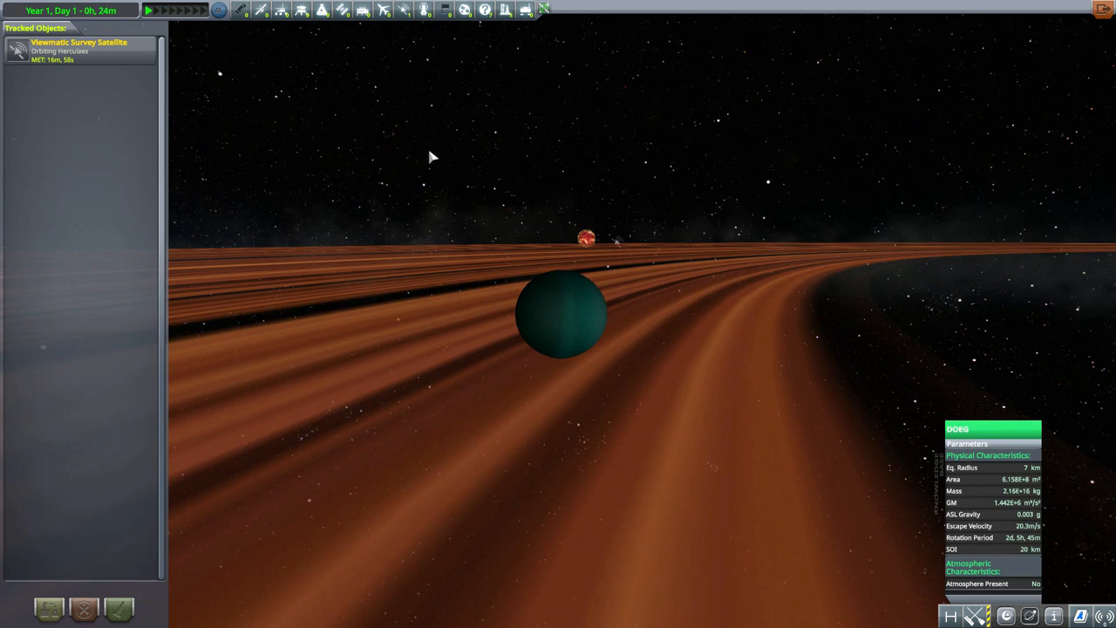
mouse_move(550, 326)
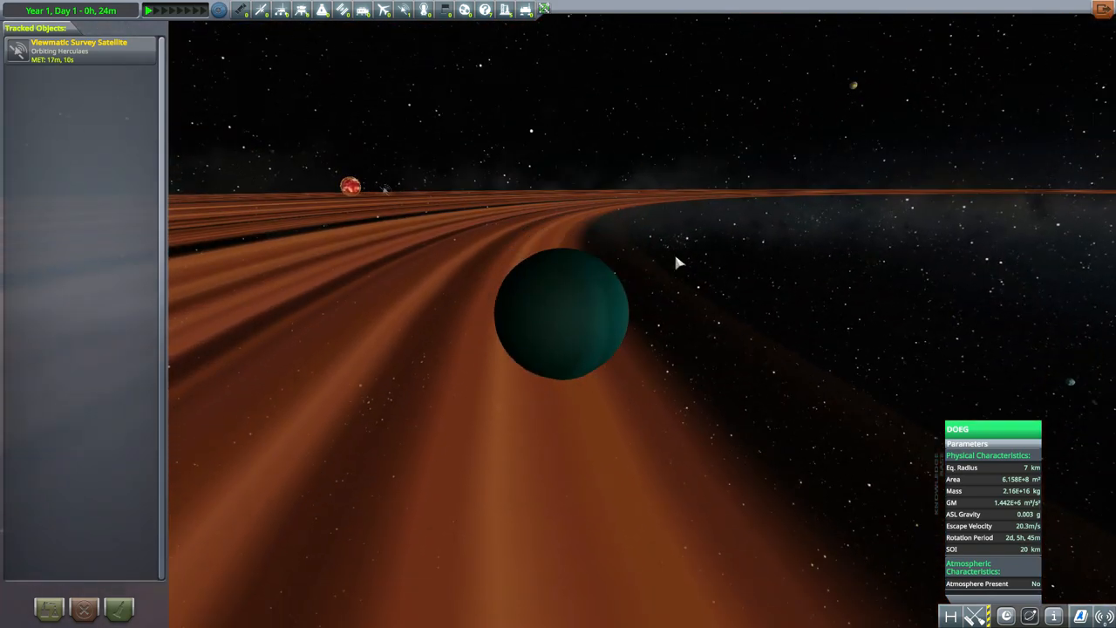
mouse_move(763, 346)
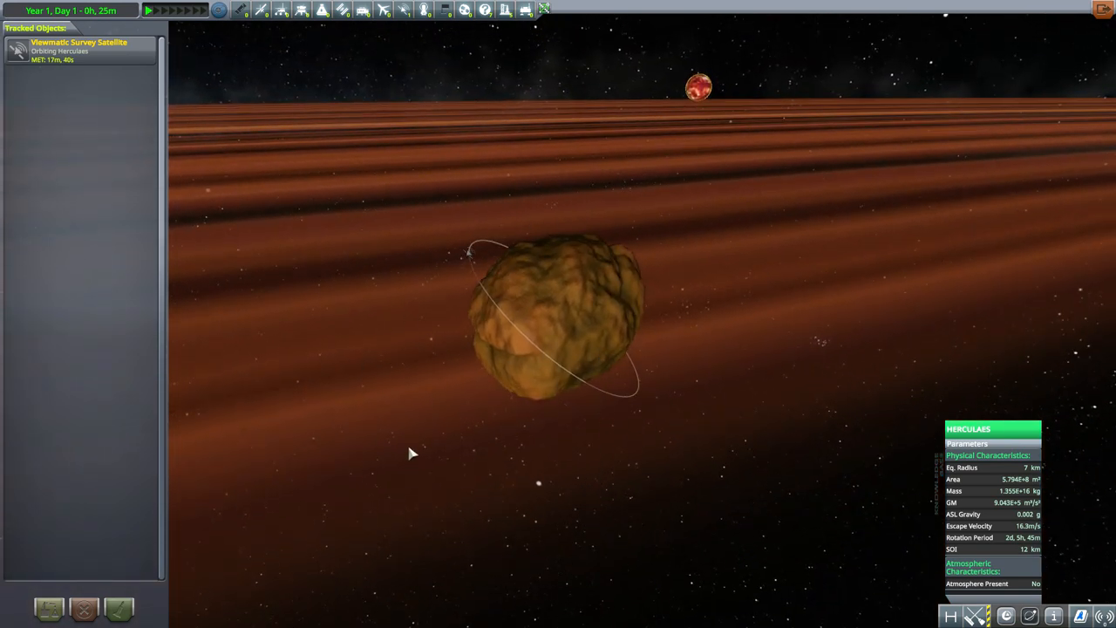
mouse_move(632, 414)
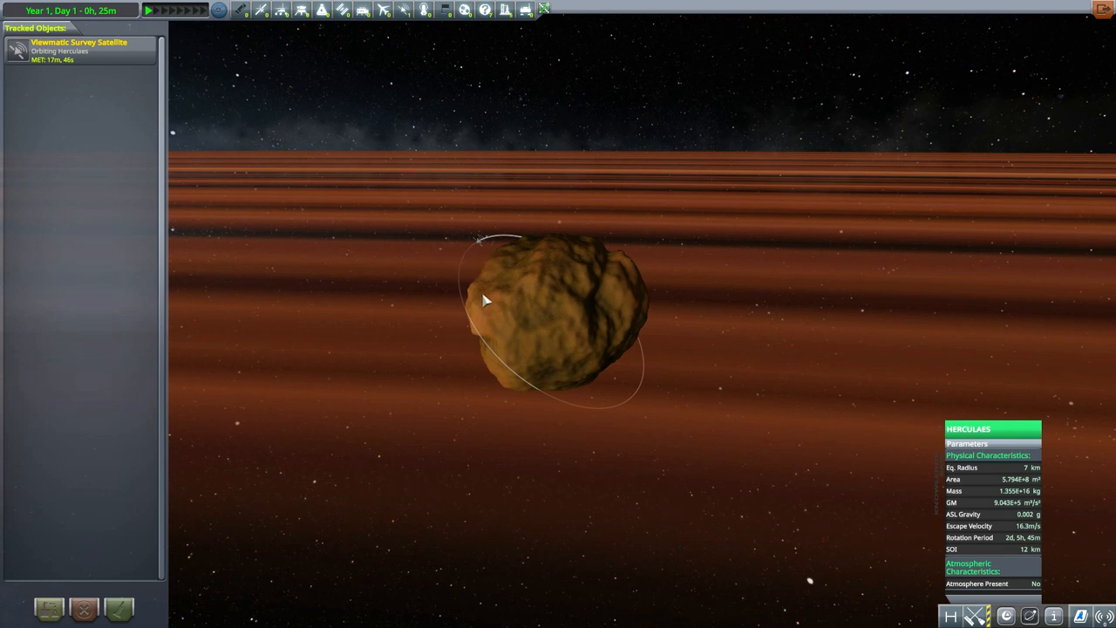
mouse_move(446, 200)
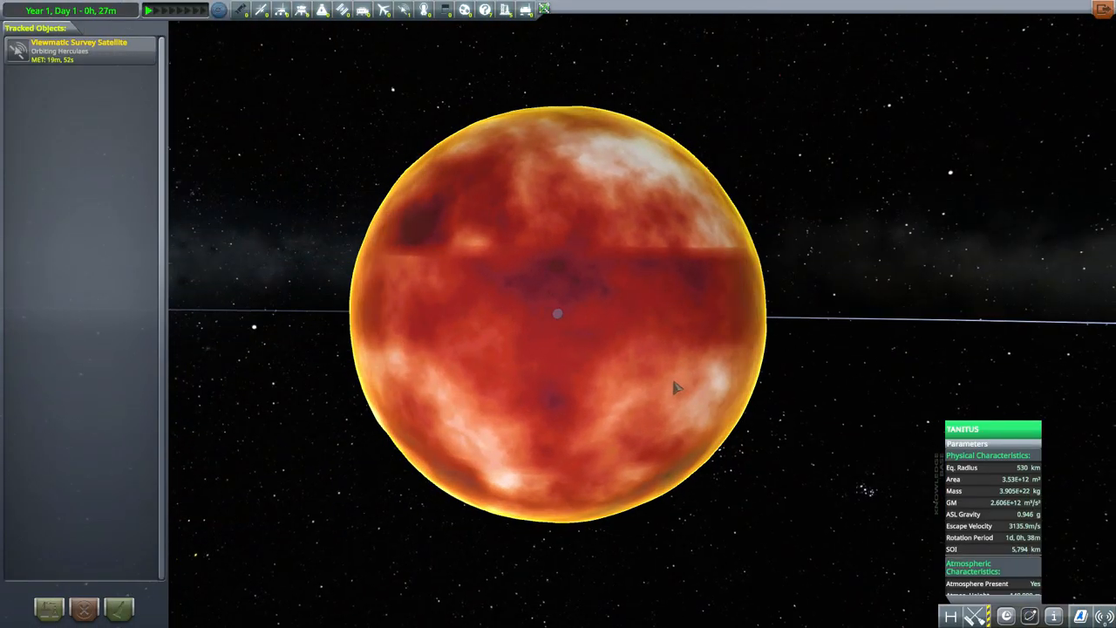
mouse_move(656, 227)
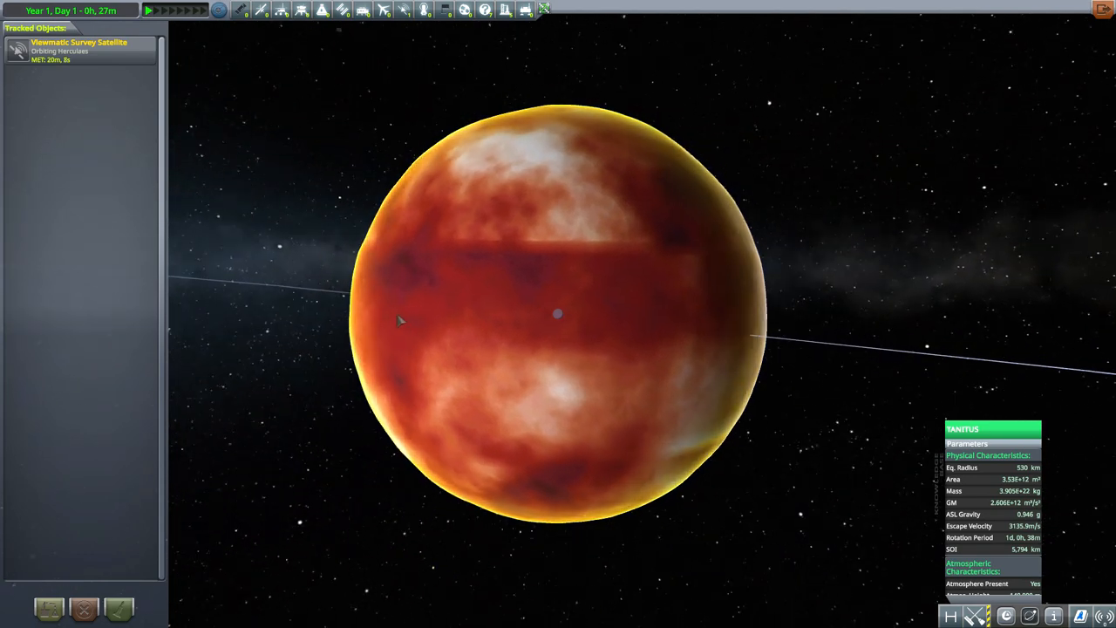
Orbit the view around Tanitus to show it beside the ringed gas giant.
drag(399, 320, 680, 290)
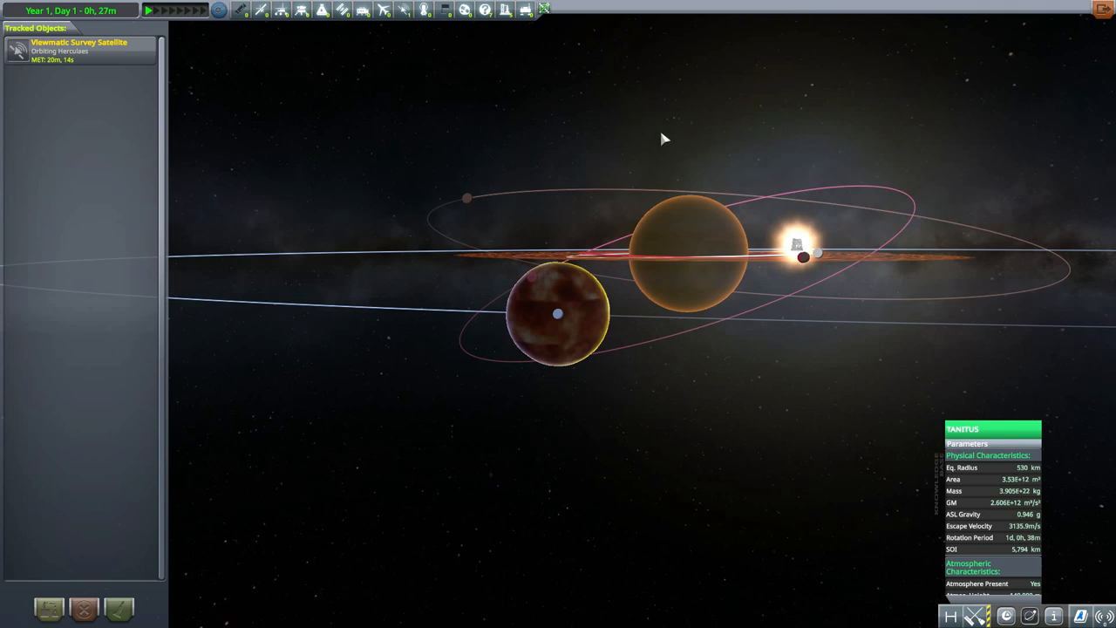
mouse_move(686, 329)
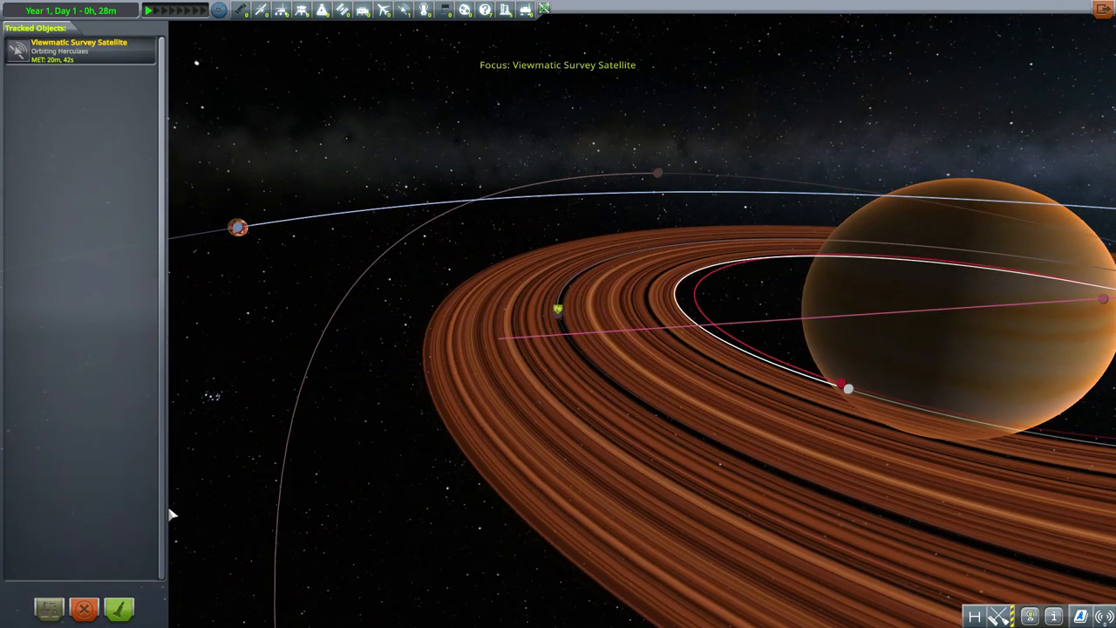
mouse_move(120, 607)
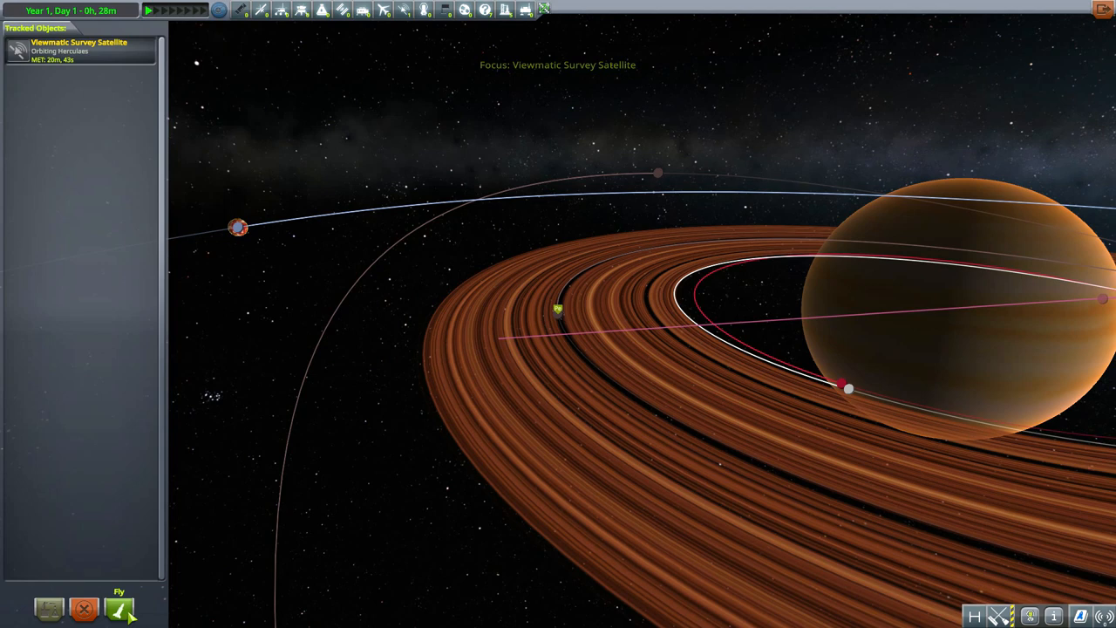